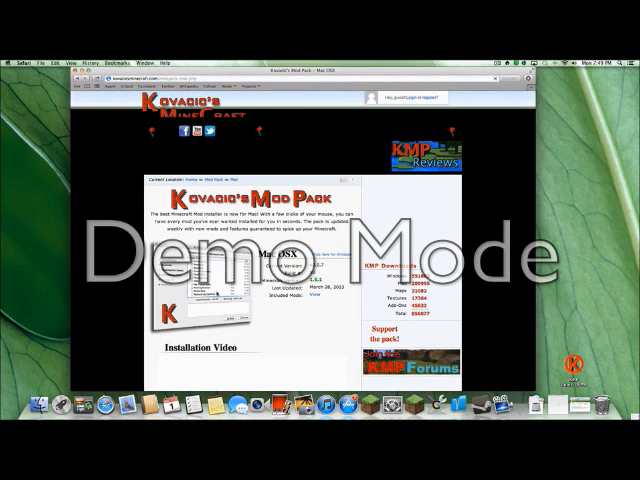
- Scroll the Kovadio's Mod Pack page down to the download details and installation video
{"action": "scroll", "scroll_direction": "down", "scroll_amount": 3}
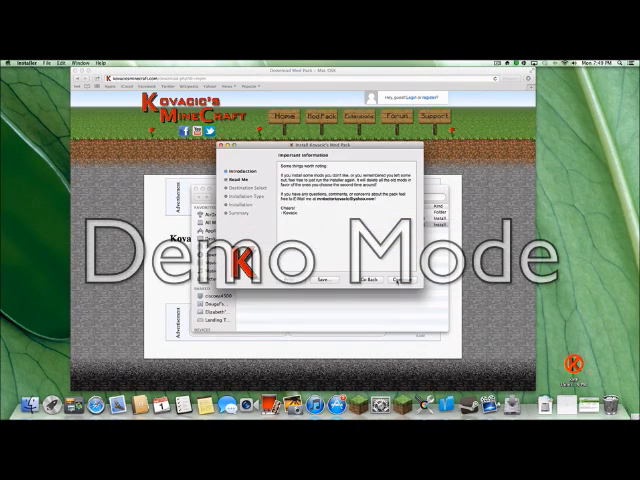
- Continue past Important Information to the Select a Destination step of the installer
{"action": "left_click", "coordinate": [392, 278]}
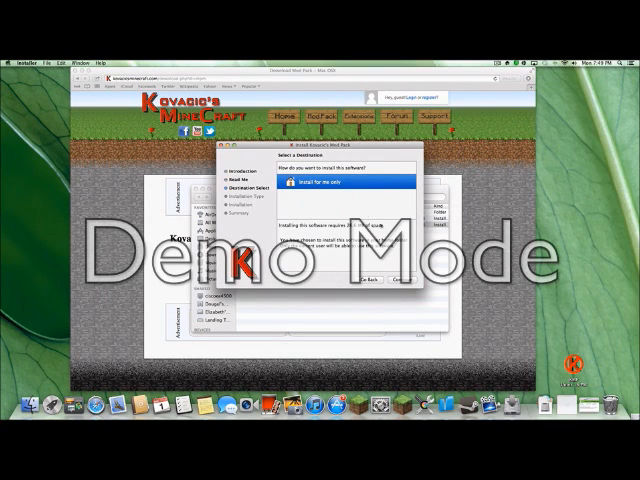